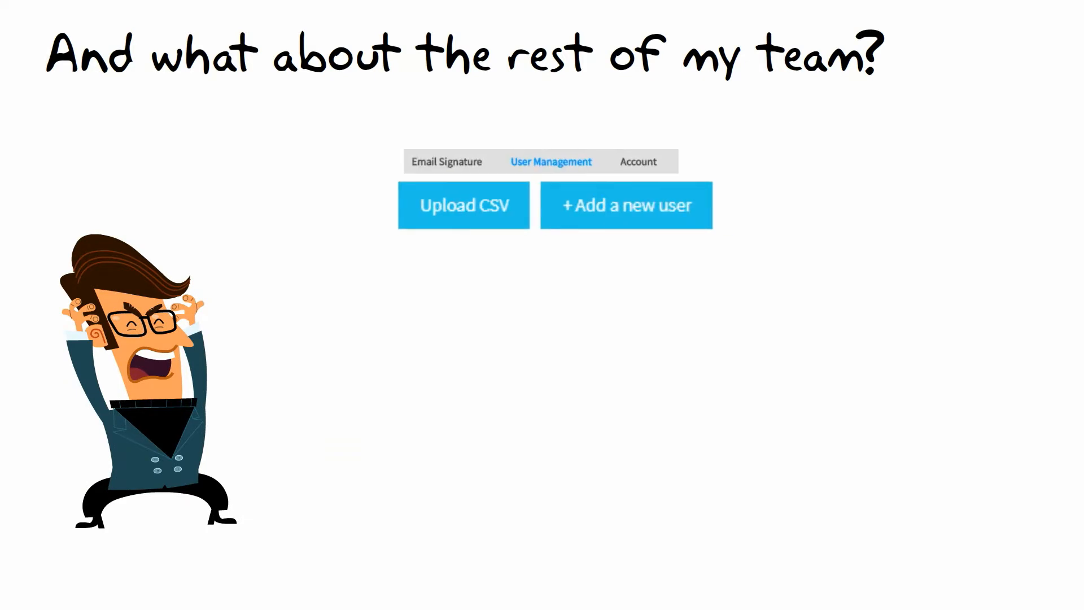
# - Reveal the new-user details form with name, title, phone, email and social link fields
pyautogui.click(625, 204)
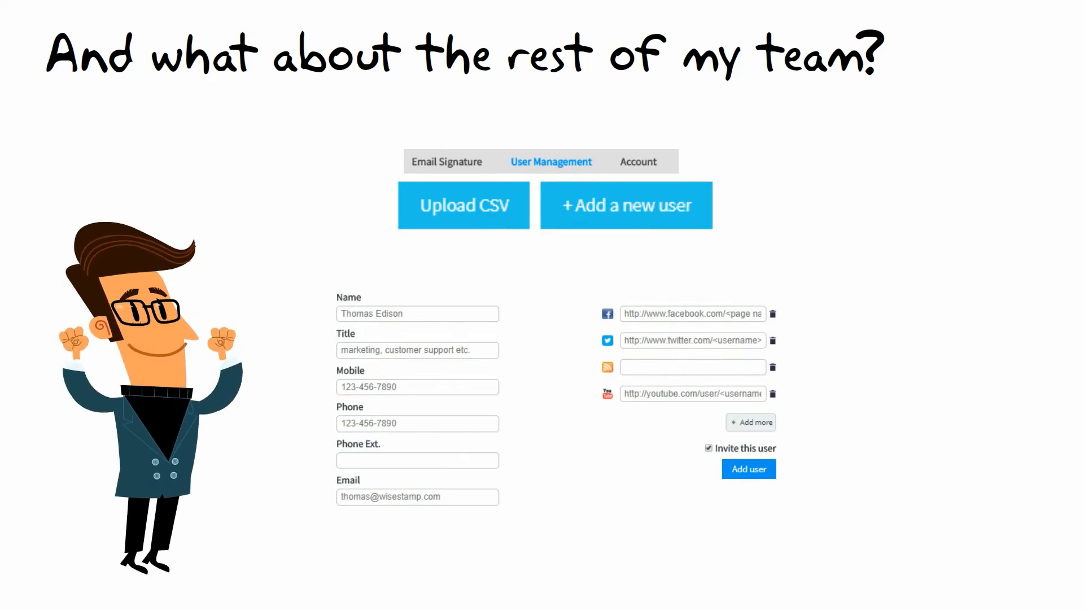